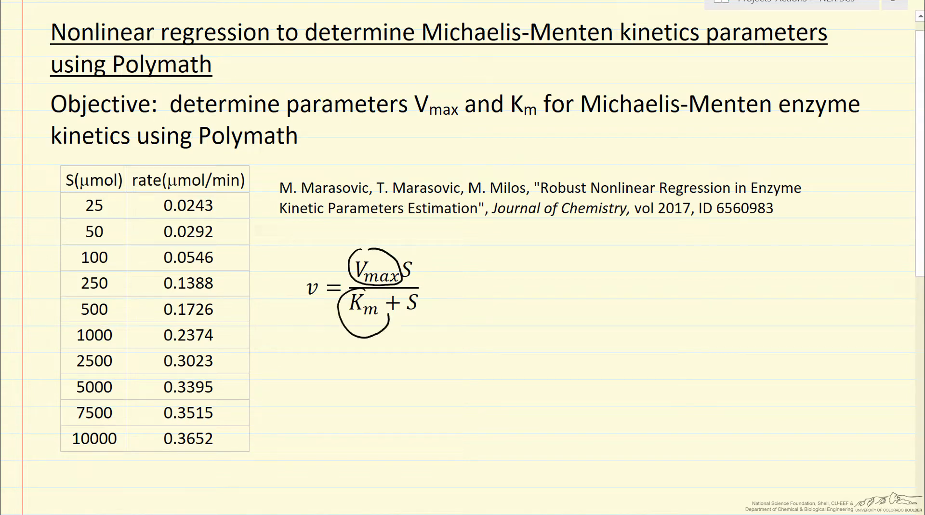
Circle Vmax and Km in the Michaelis-Menten equation and draw an arrow under S.
left_click_drag(402, 307, 419, 330)
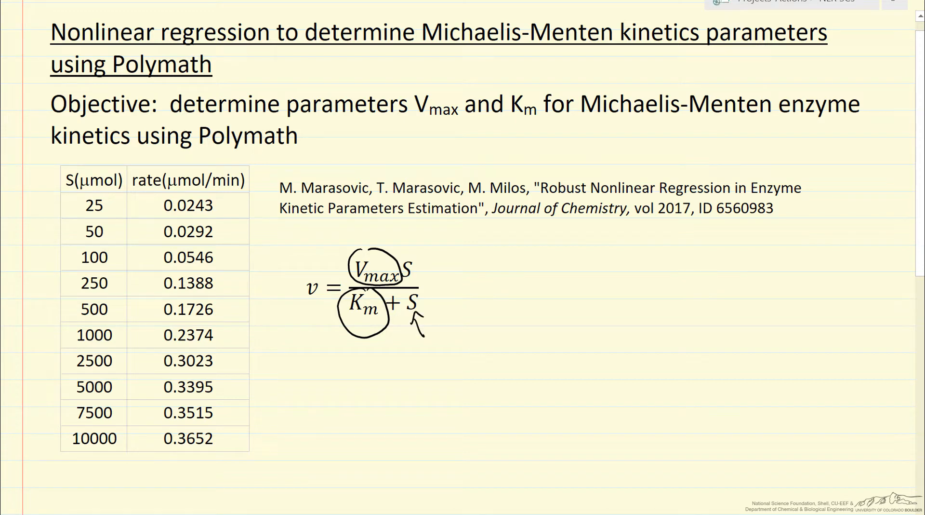
left_click_drag(307, 331, 307, 301)
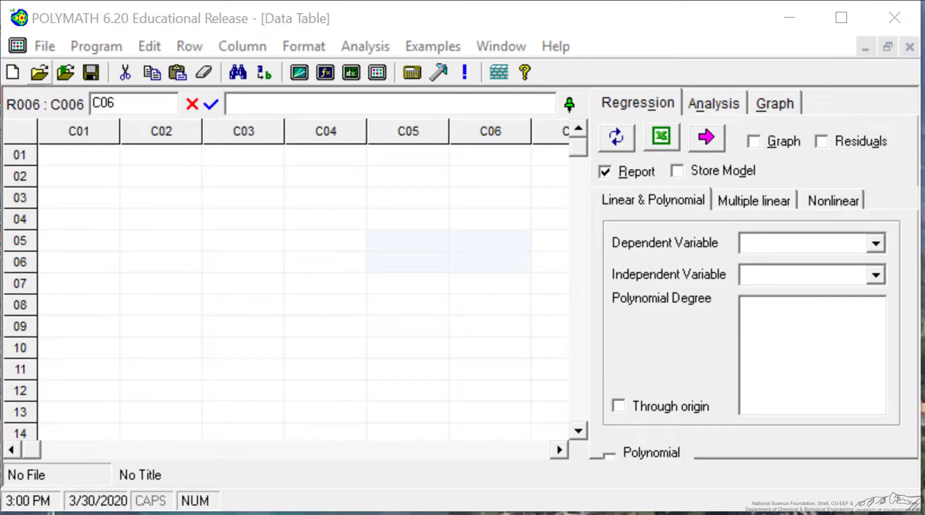
Start a nonlinear regression problem and fill columns C01 and C02 with the ten S and rate values.
left_click(96, 45)
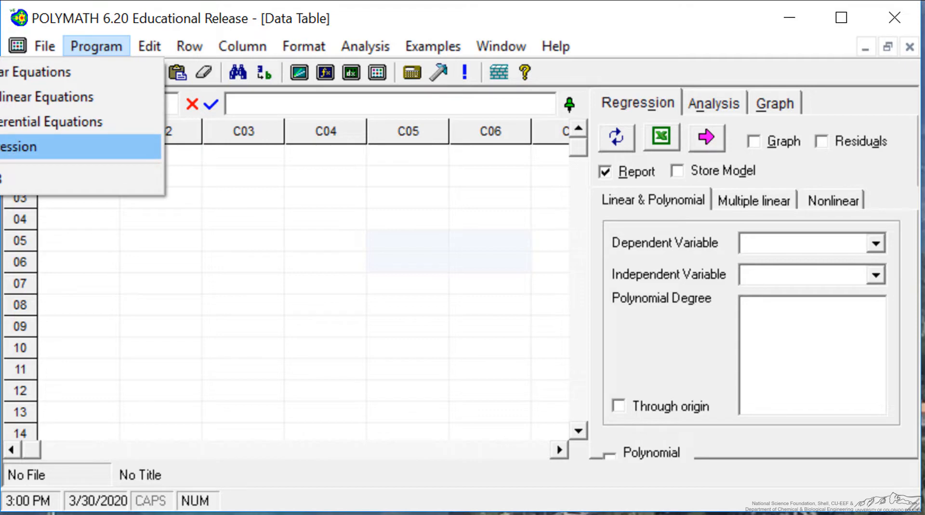
left_click(832, 201)
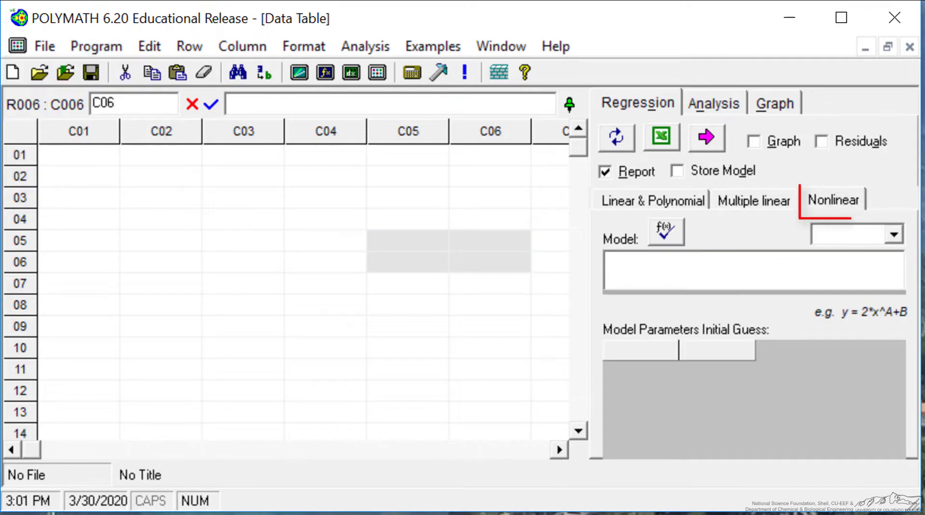
left_click(832, 201)
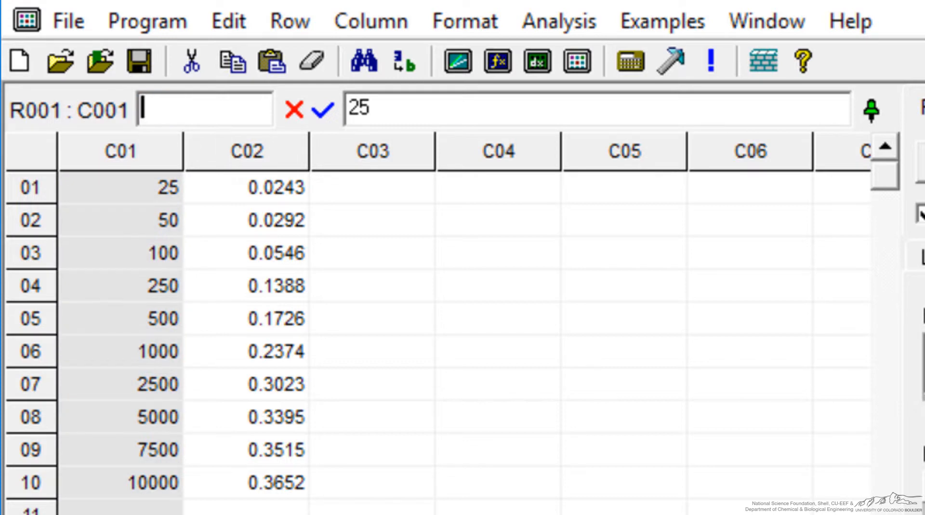
Name column C01 'S' and column C02 'v'.
type("S")
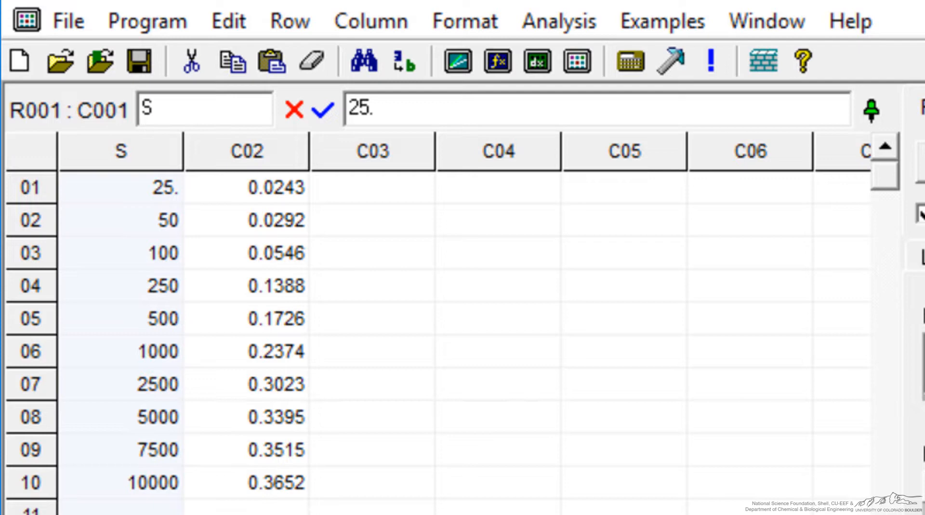
left_click(249, 187)
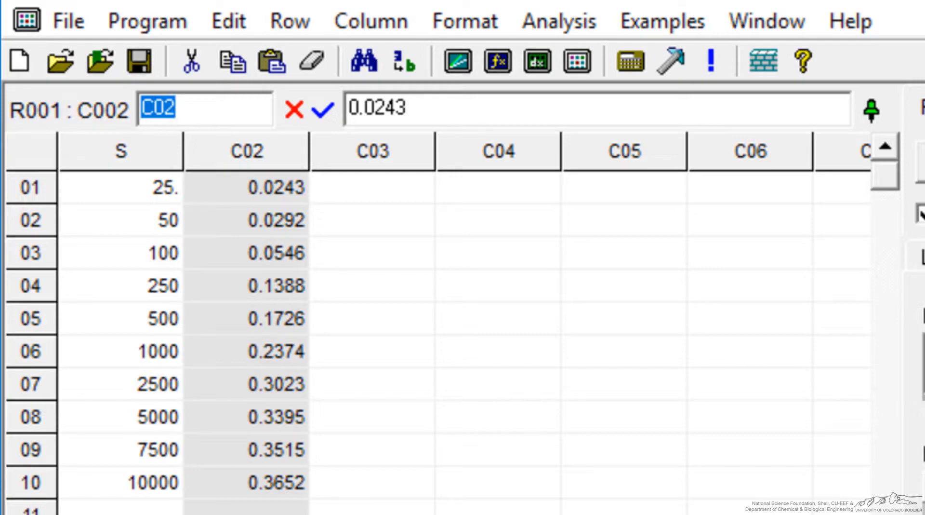
type("v")
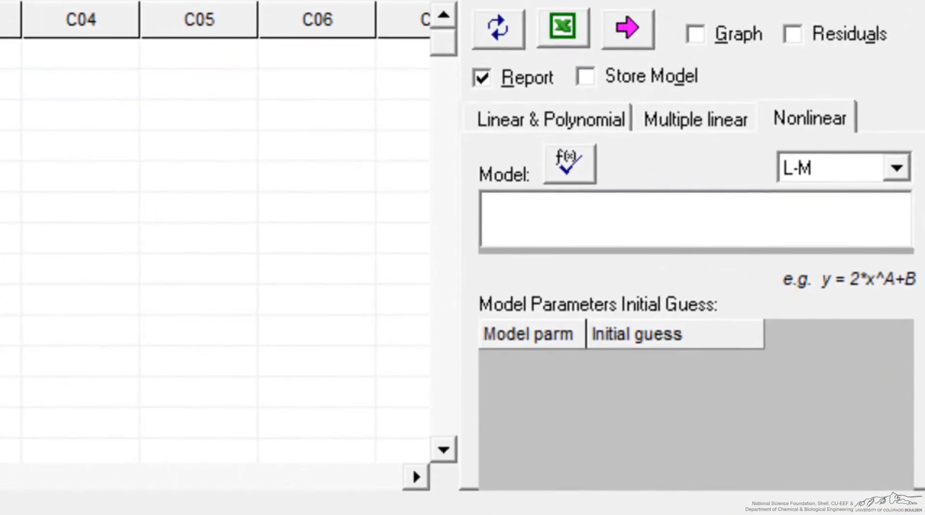
Enter the model v=Vmax*S/(Km + S) in the Model box.
type("v=V")
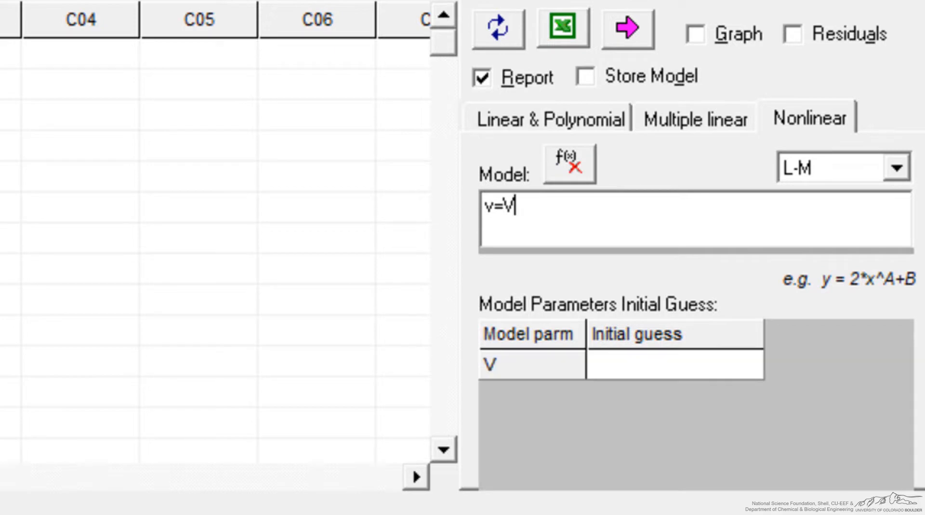
type("max")
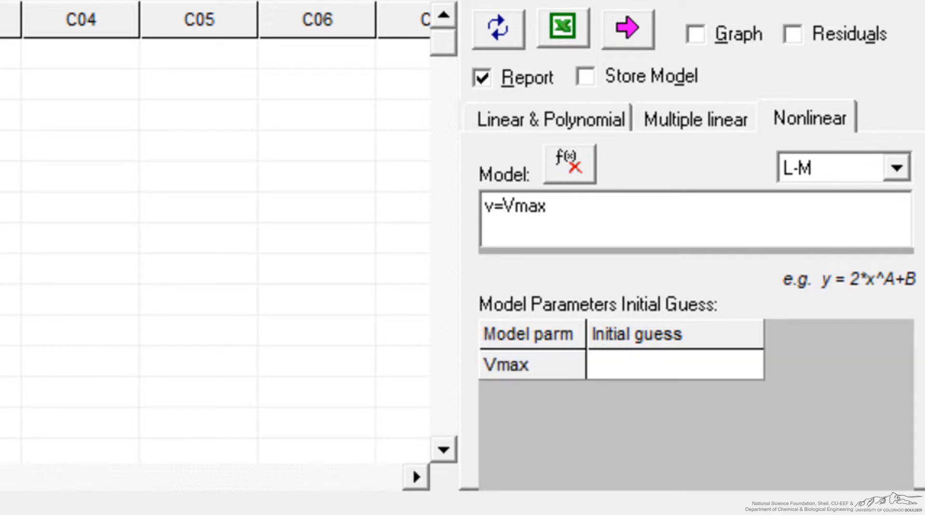
type("*s")
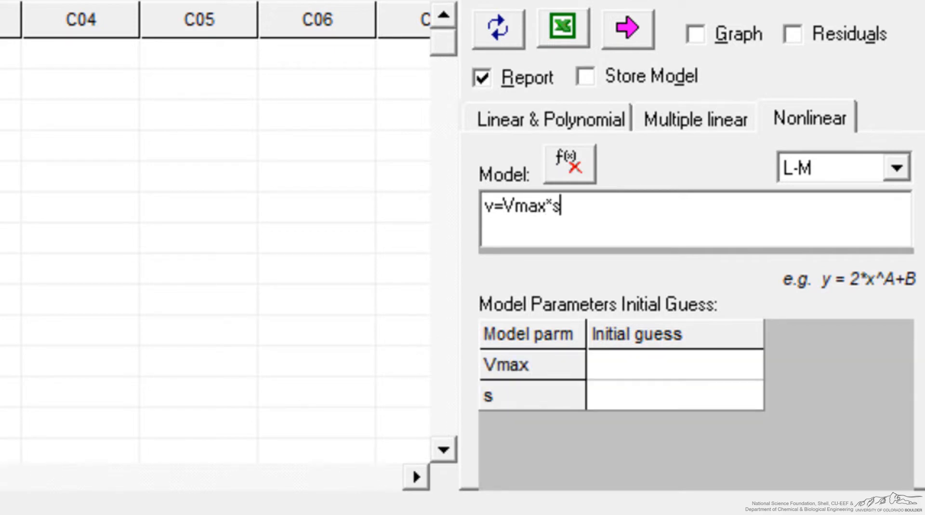
type("/")
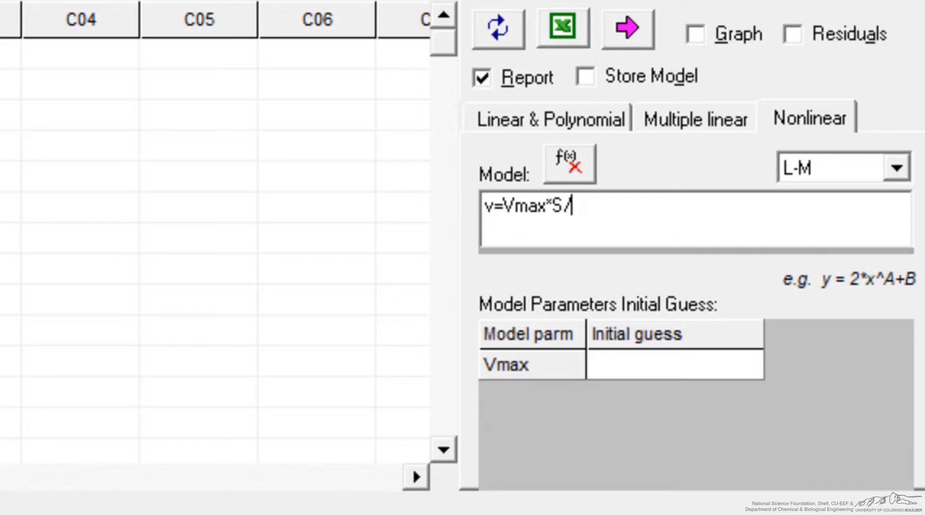
type("(Km =")
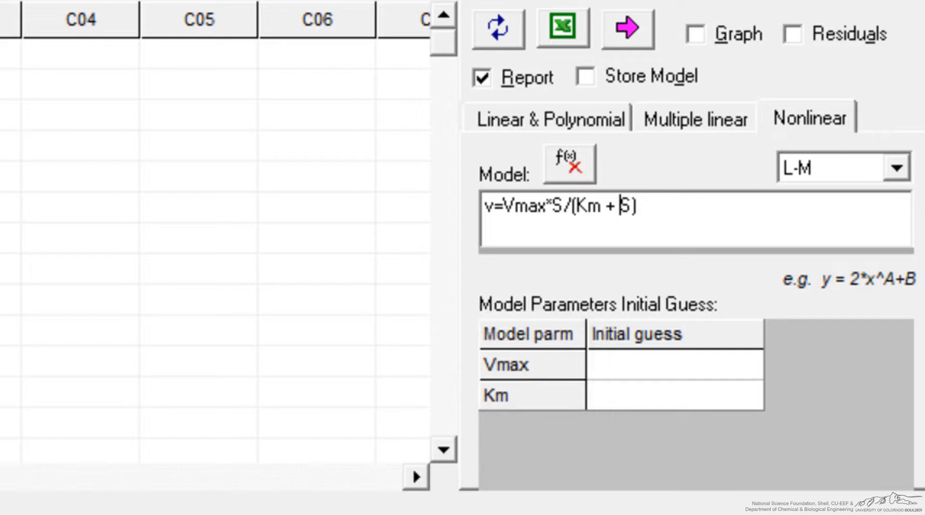
Set initial guesses of 1 for Vmax and 400 for Km.
left_click(675, 365)
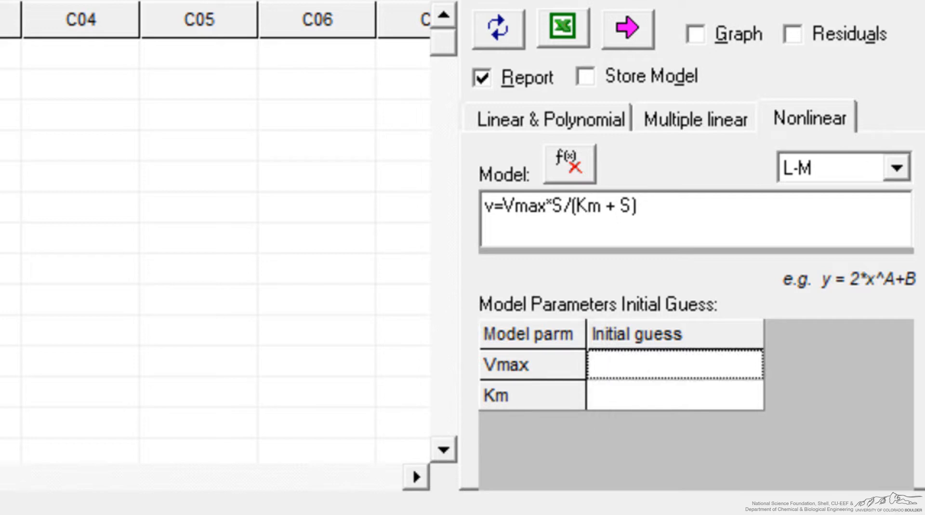
type("1")
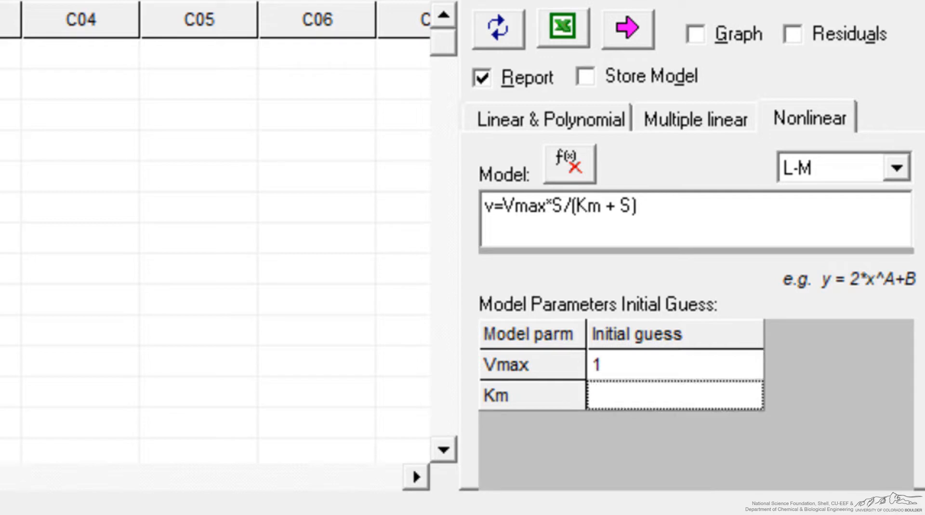
type("400")
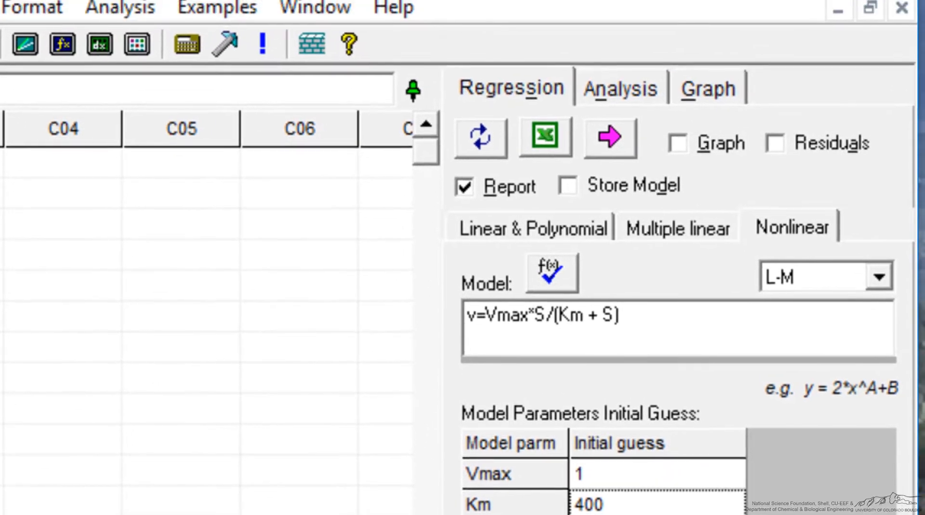
Tick the Residuals checkbox in the Regression panel.
left_click(775, 143)
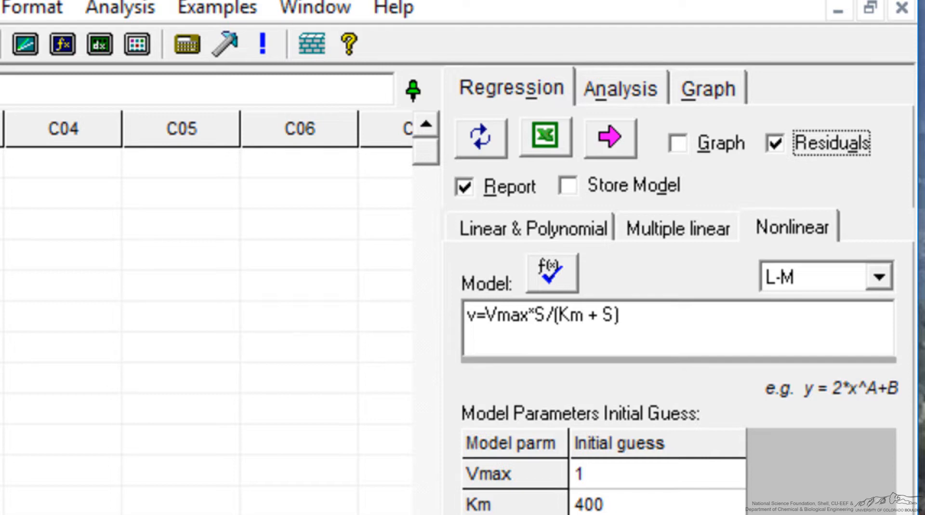
mouse_move(550, 271)
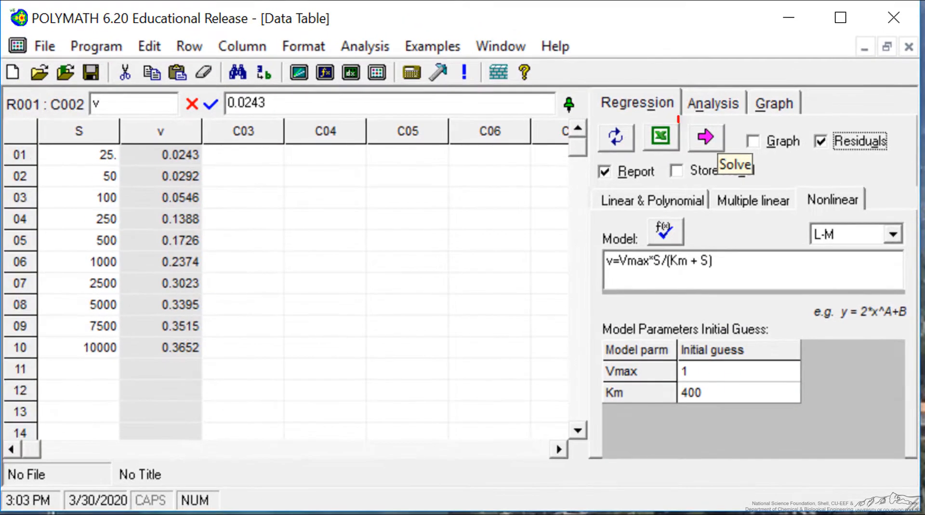
left_click(705, 136)
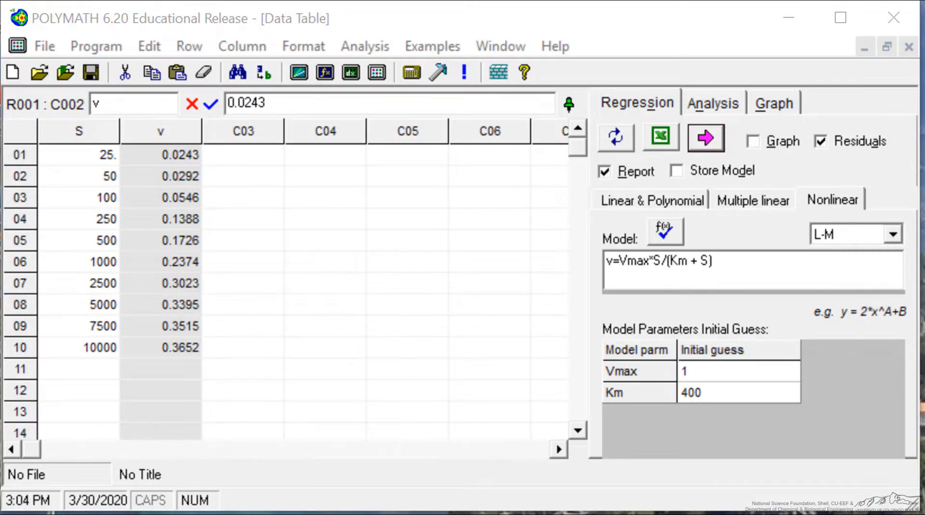
Solve the fit and mark the largest residual at S = 250 in the report table.
left_click(706, 138)
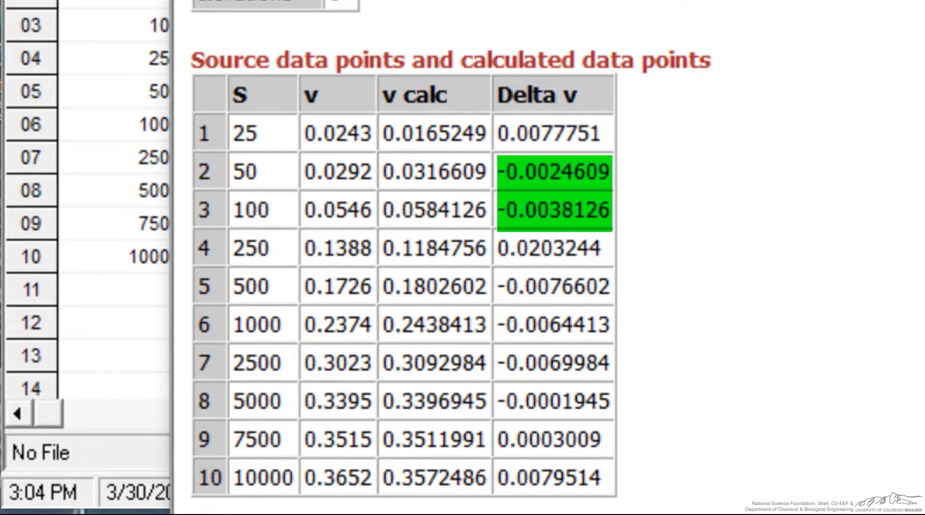
left_click(552, 248)
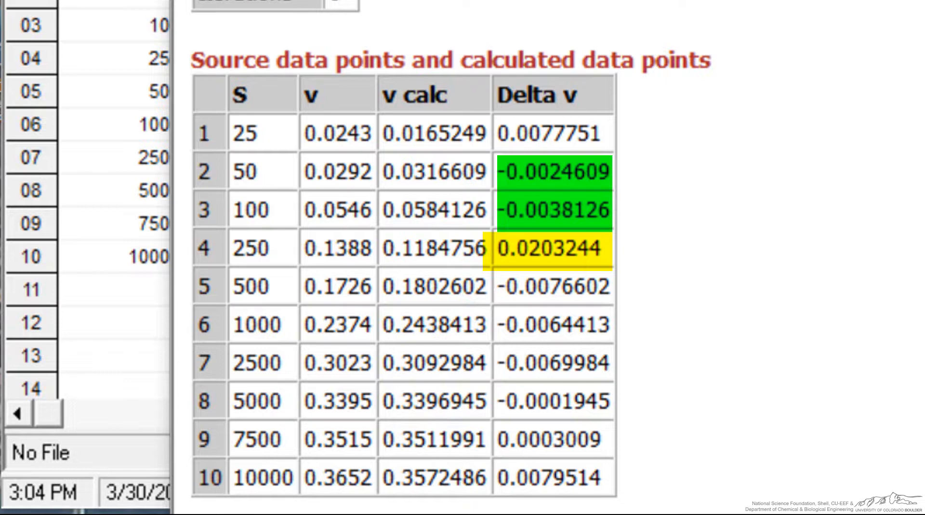